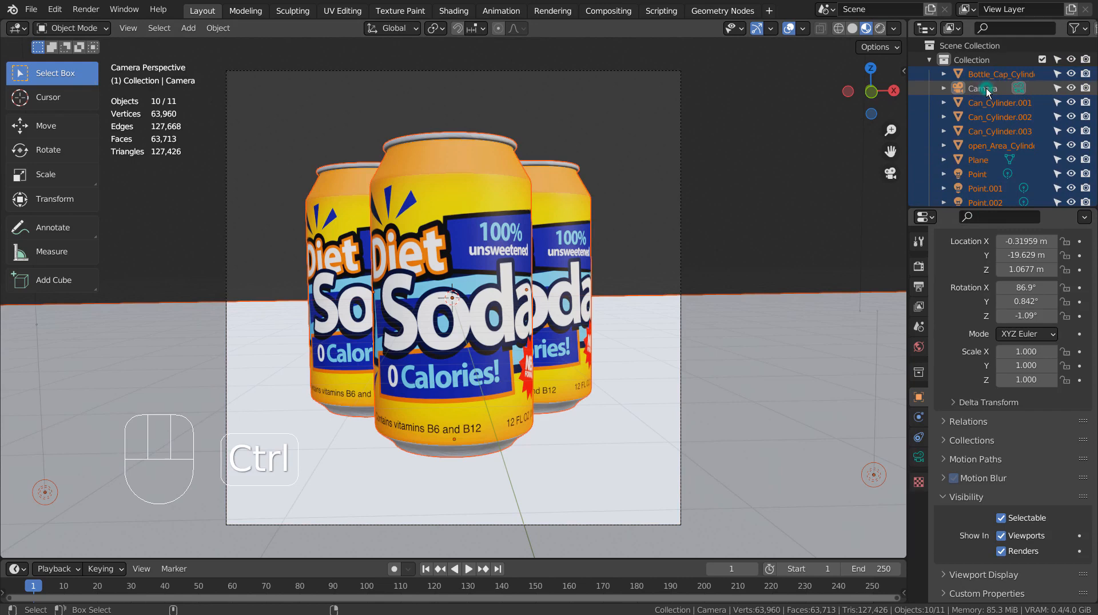
Move the selected cans, lights and plane into a new Collection 2 and exclude it from the view layer.
key(M)
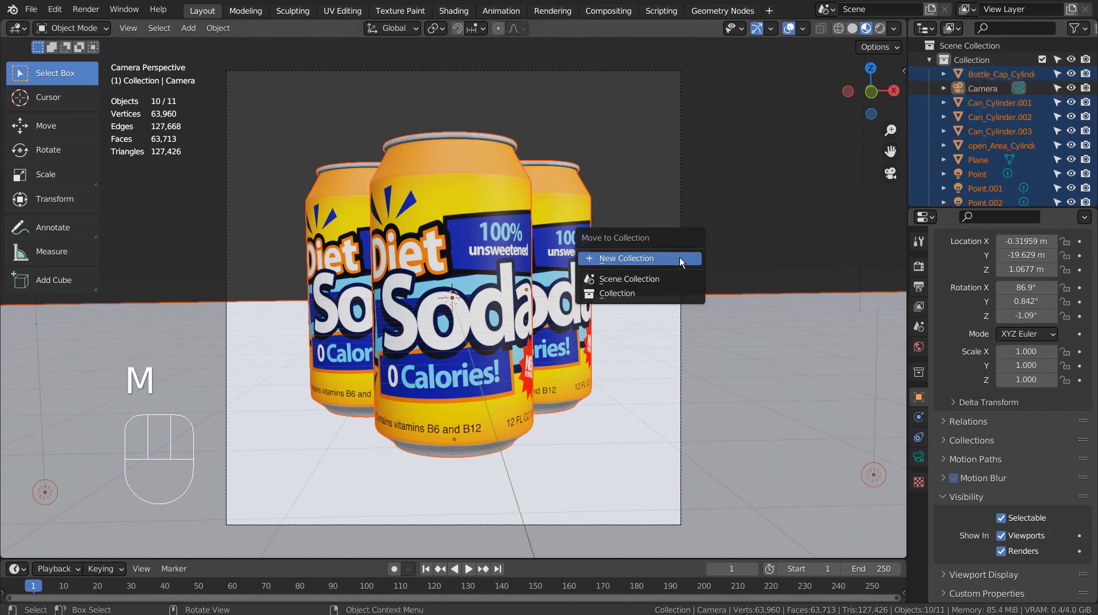
click(640, 259)
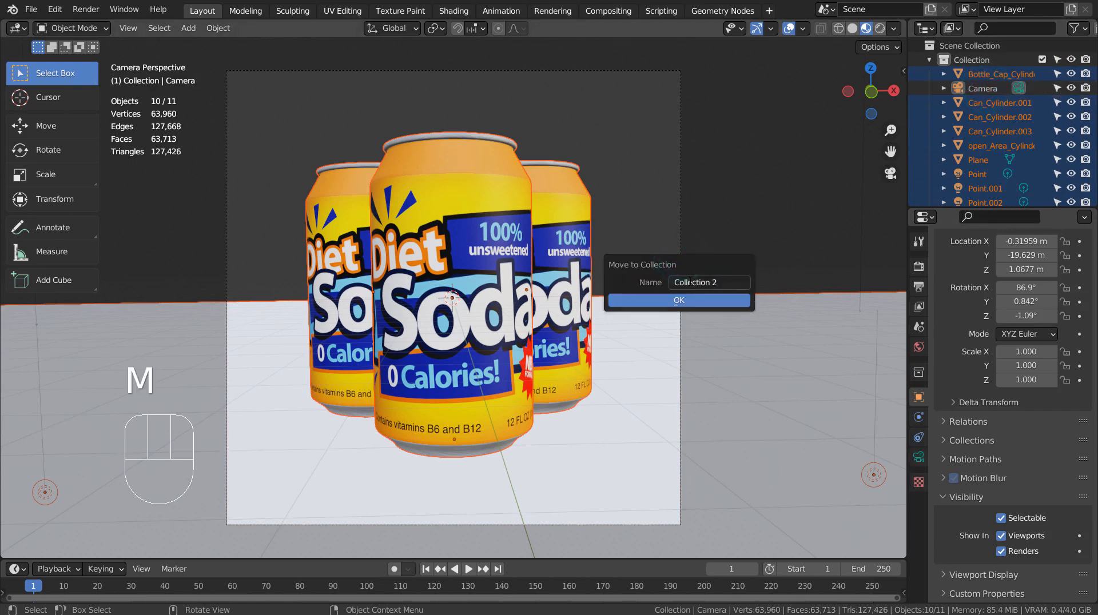
click(679, 300)
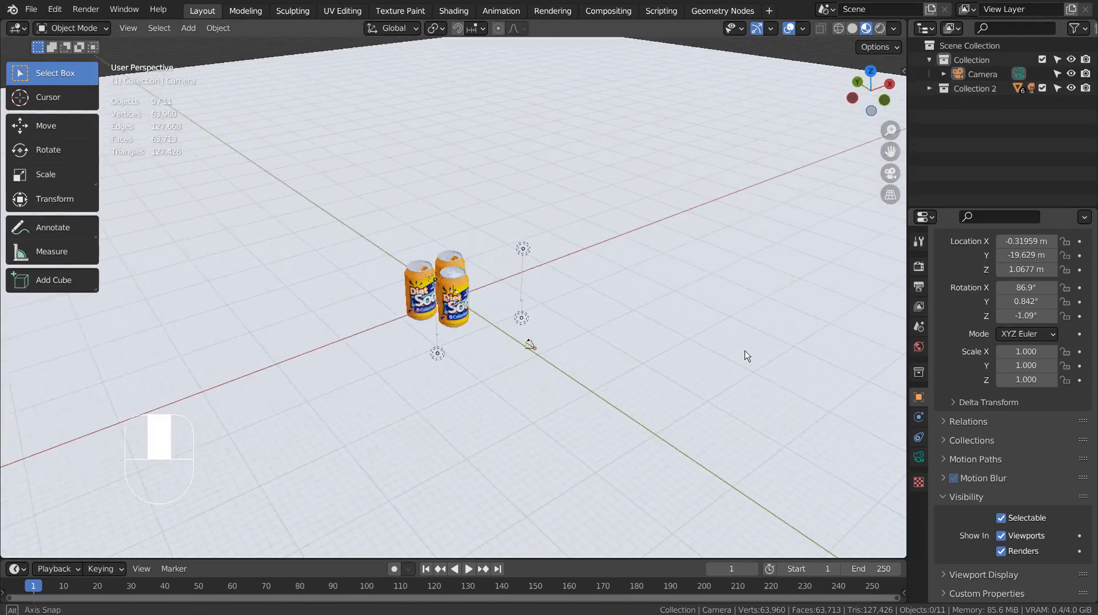
drag(746, 356, 614, 335)
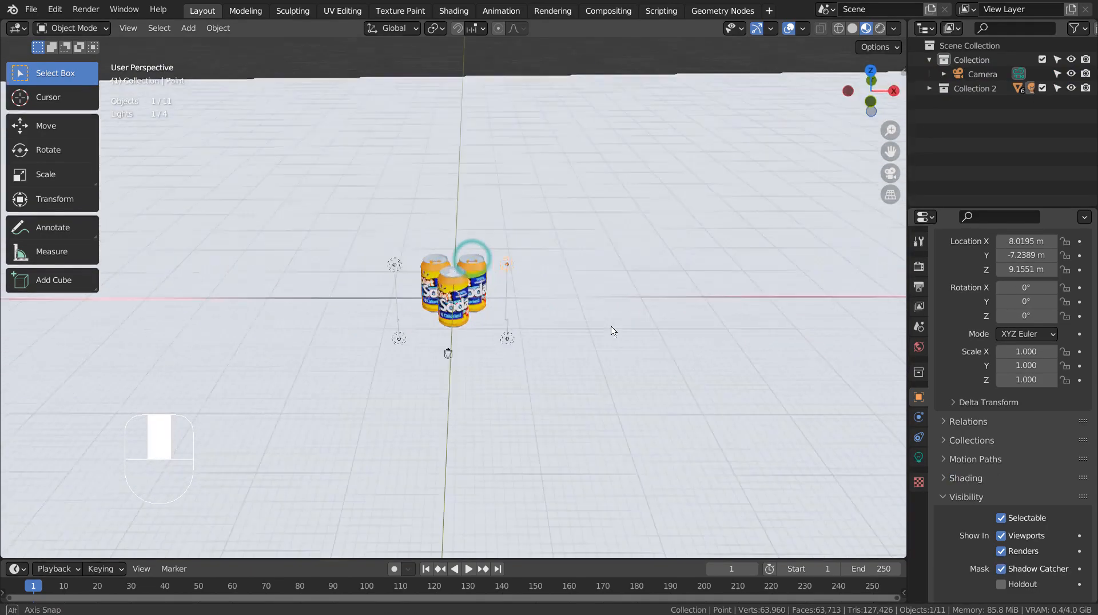
click(449, 291)
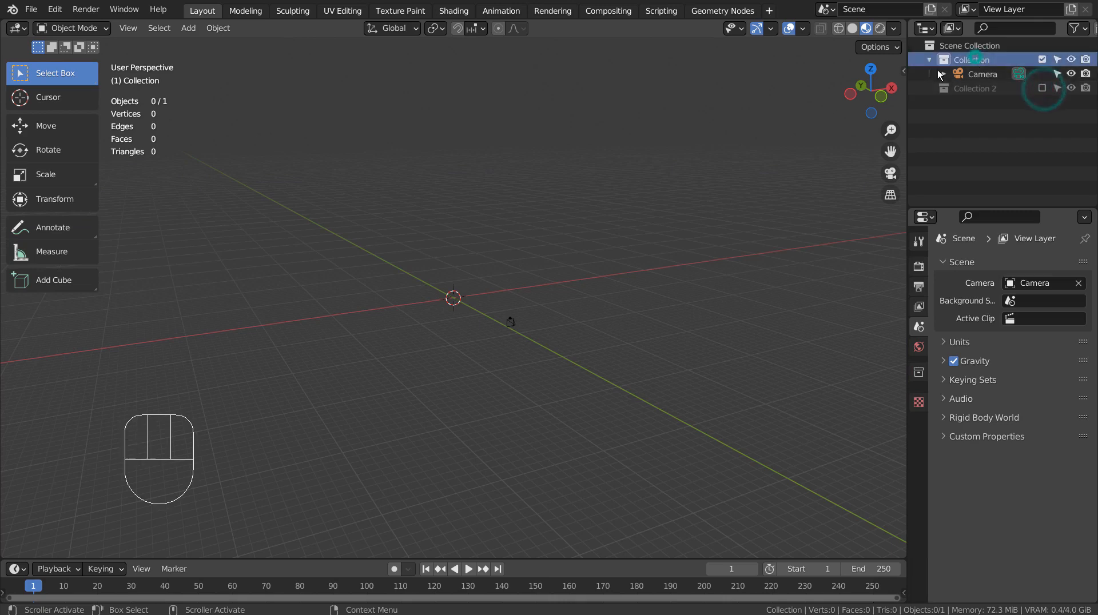
Import Soda_Can.obj as a Wavefront OBJ, adding the untextured can parts to the scene.
click(37, 9)
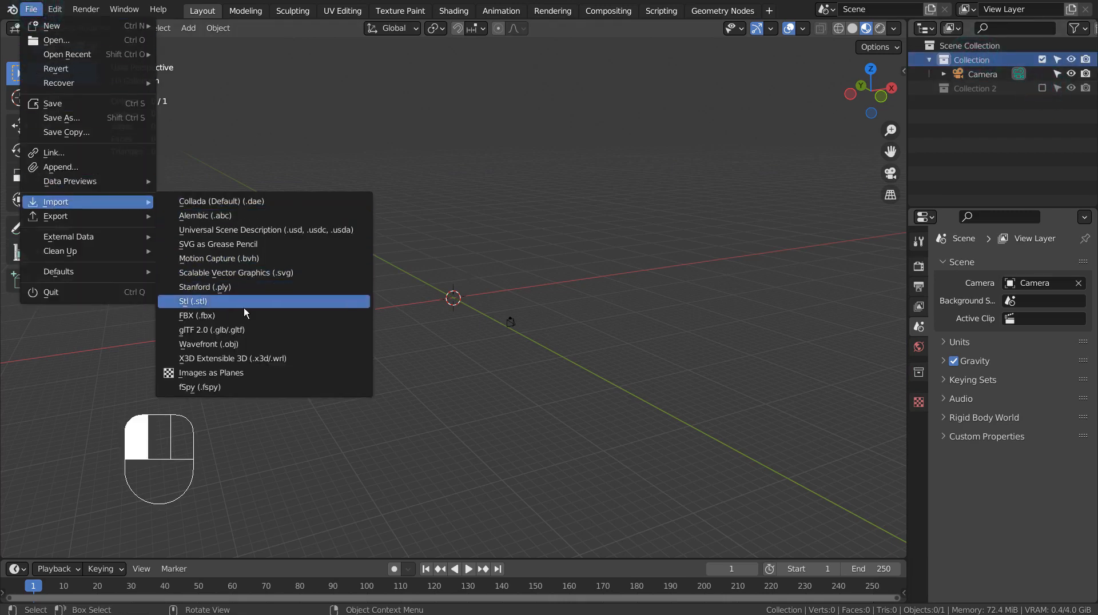
click(209, 344)
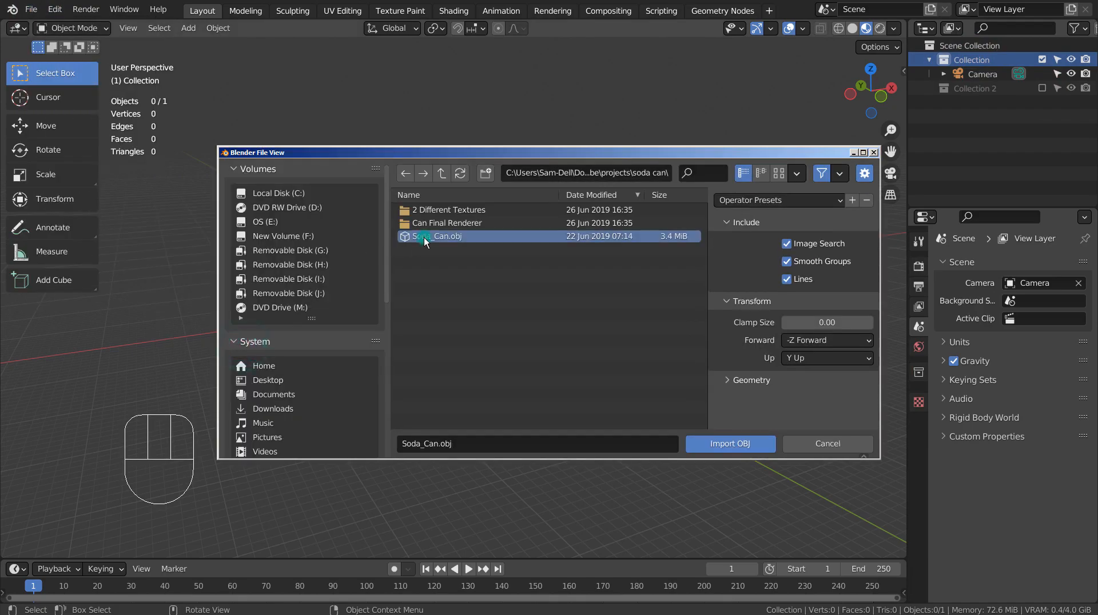
click(730, 444)
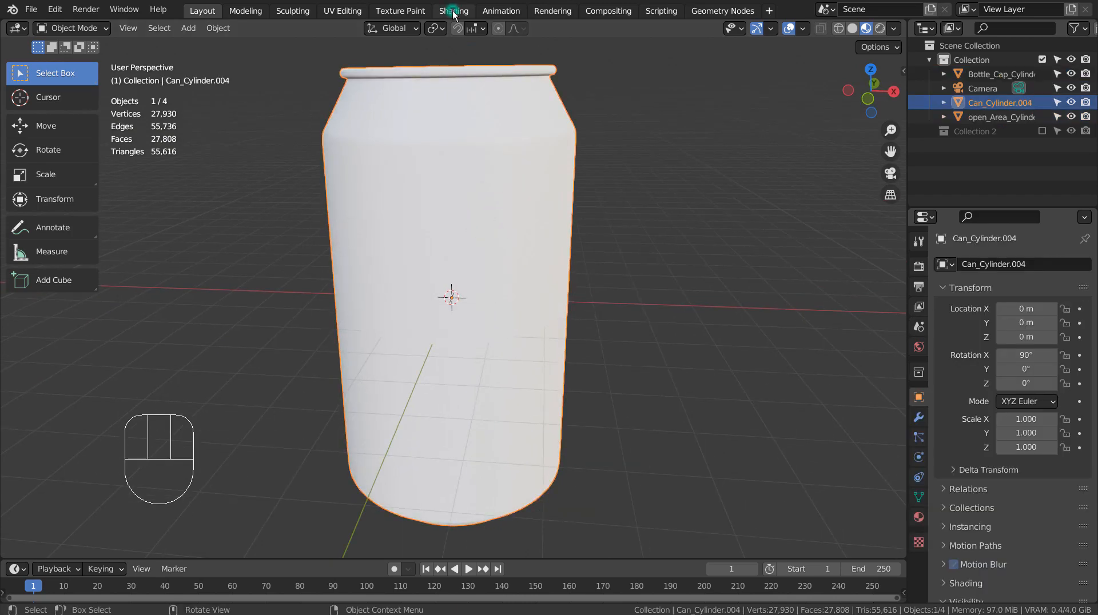
Load Soda_Texture_0.png from the 2 Different Textures folder into the can's Image Texture node.
click(453, 11)
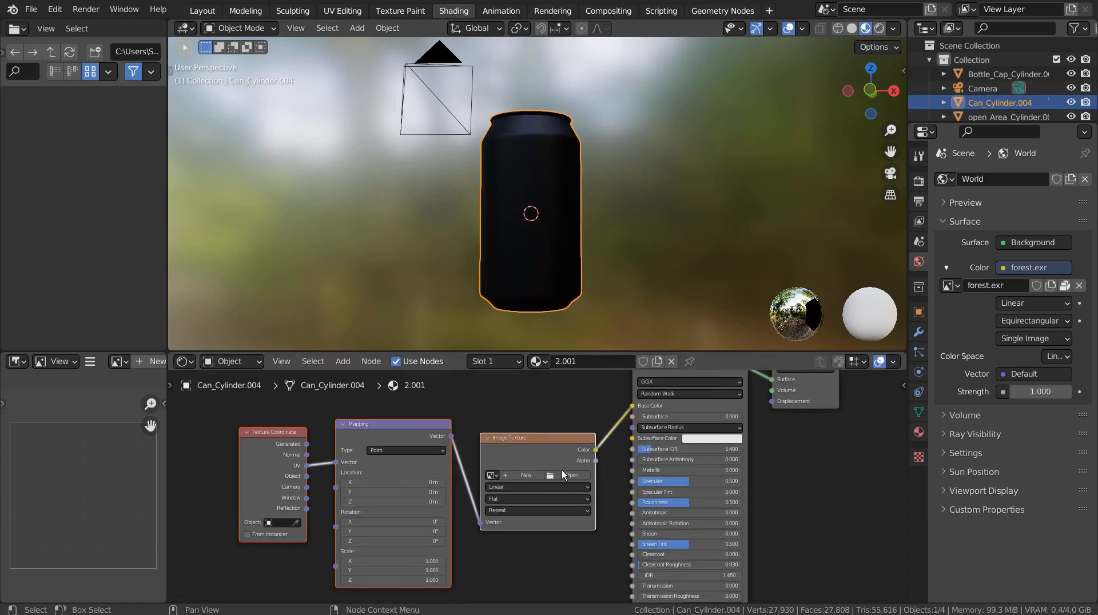
click(571, 475)
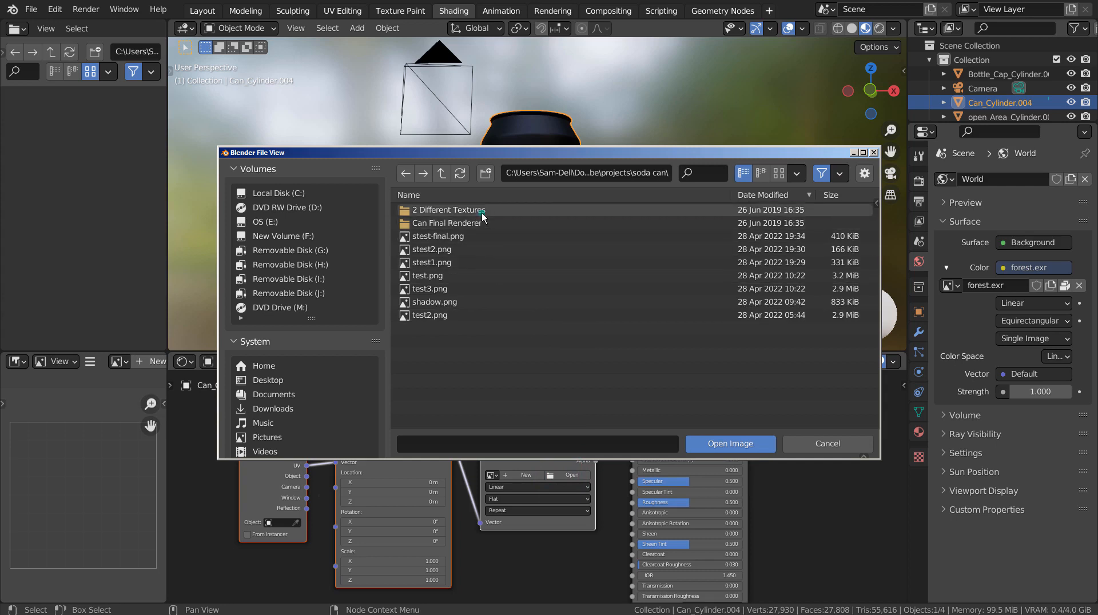
double_click(449, 210)
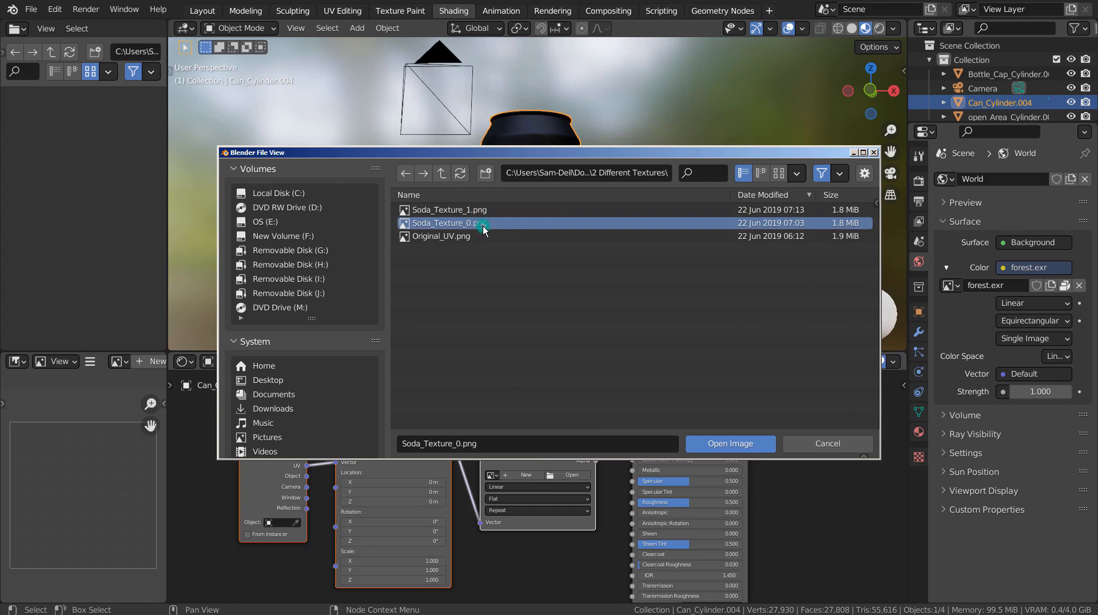
click(731, 444)
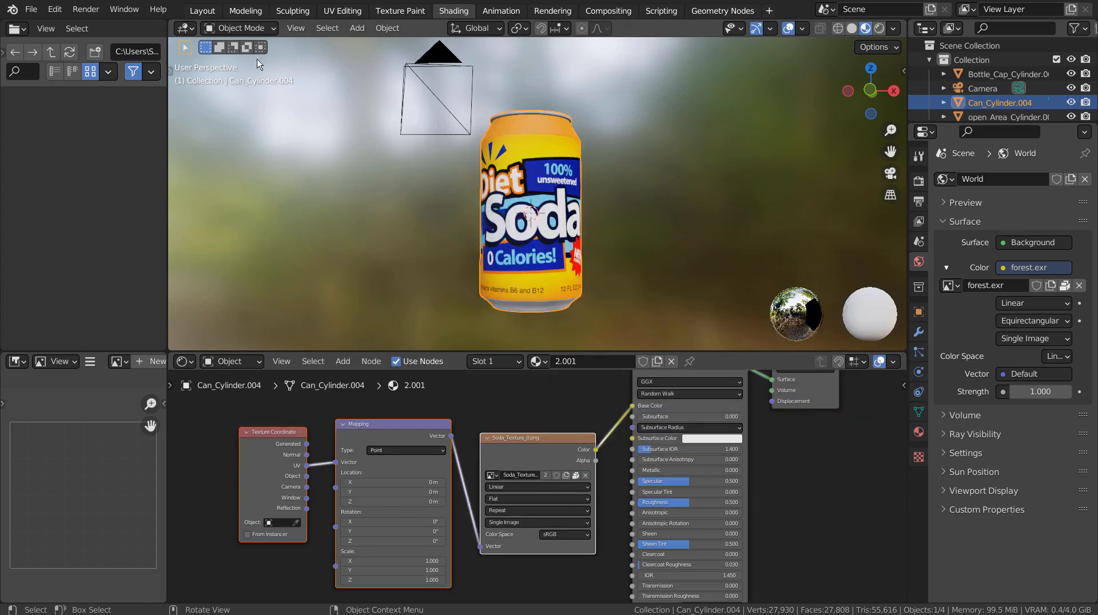
click(201, 10)
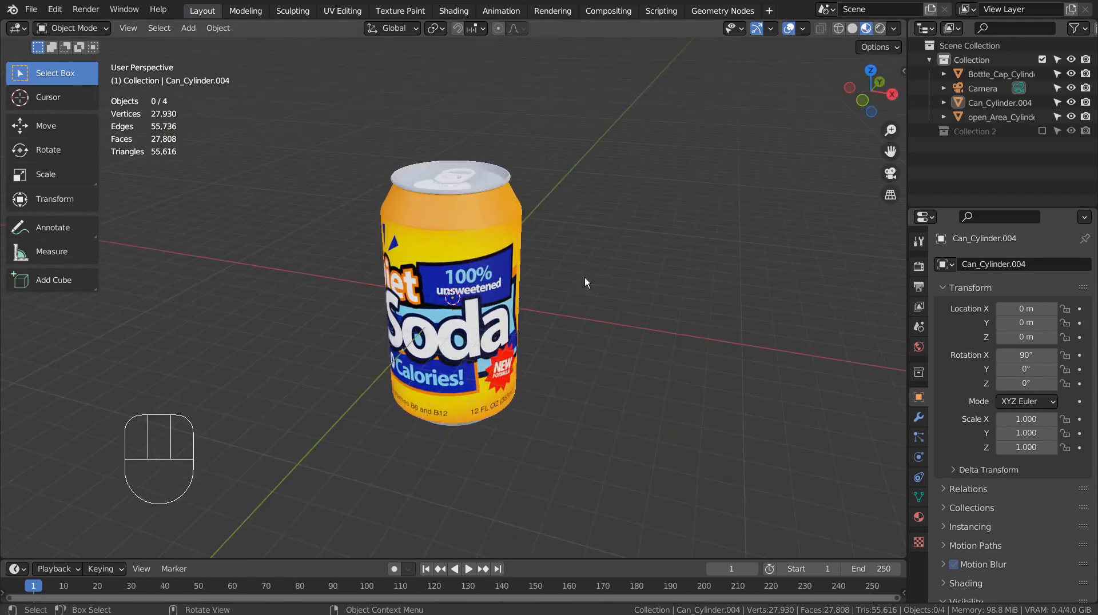
Duplicate the can to make three, add a large scaled-up ground plane and view the scene from the front.
key(KP_7)
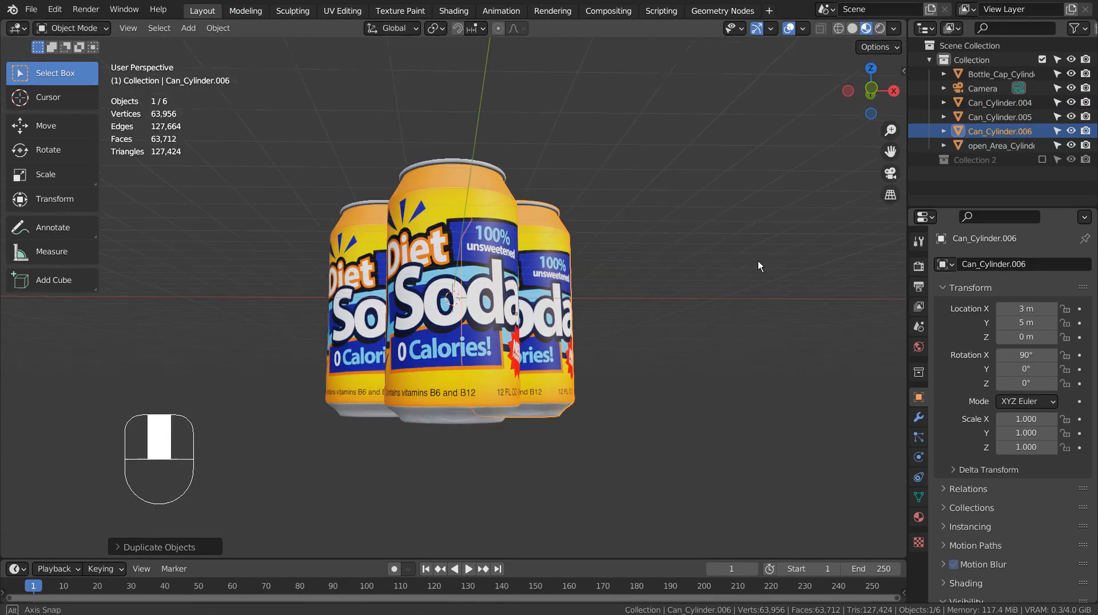
key(KP_0)
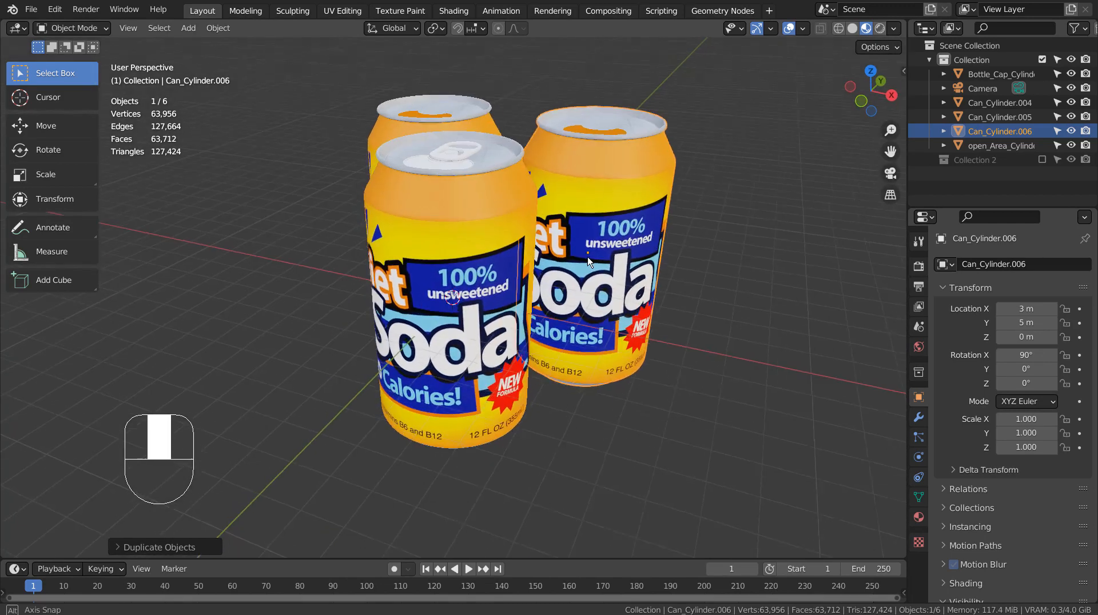
key(s)
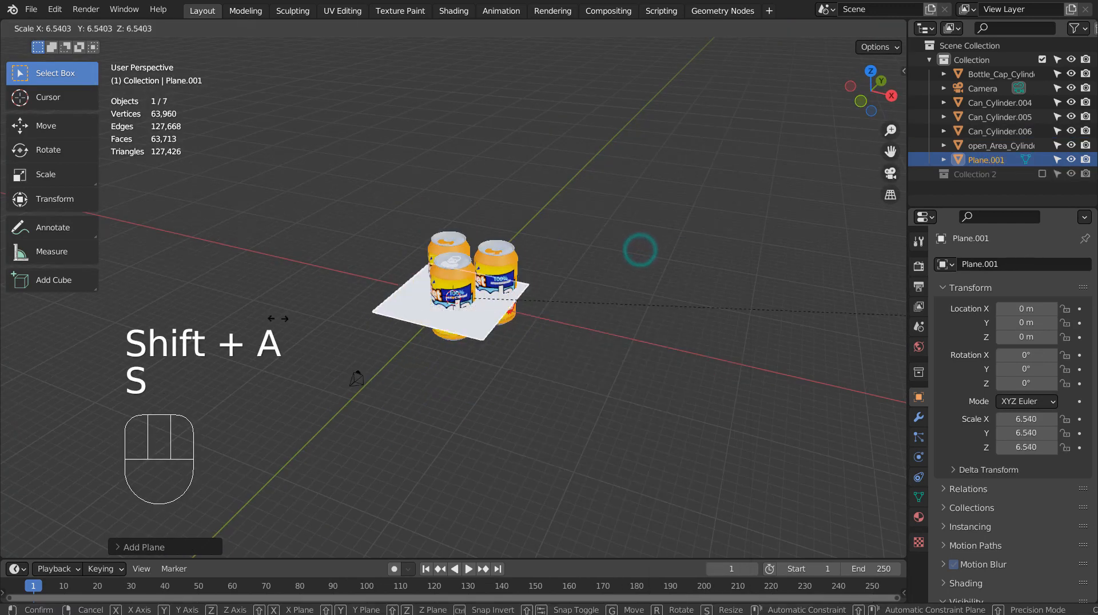
key(KP_1)
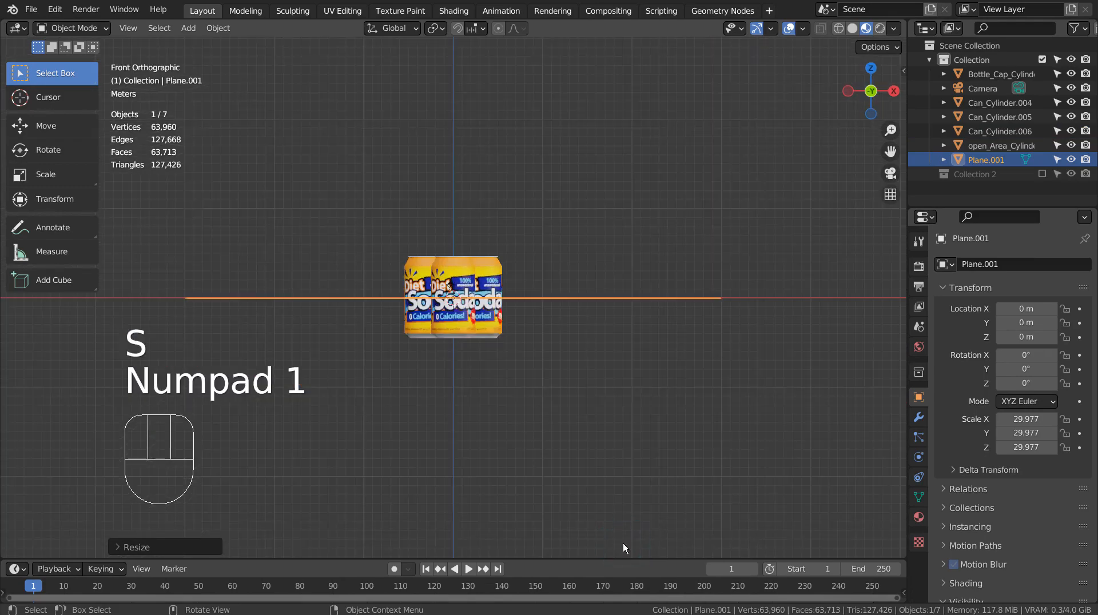
key(g)
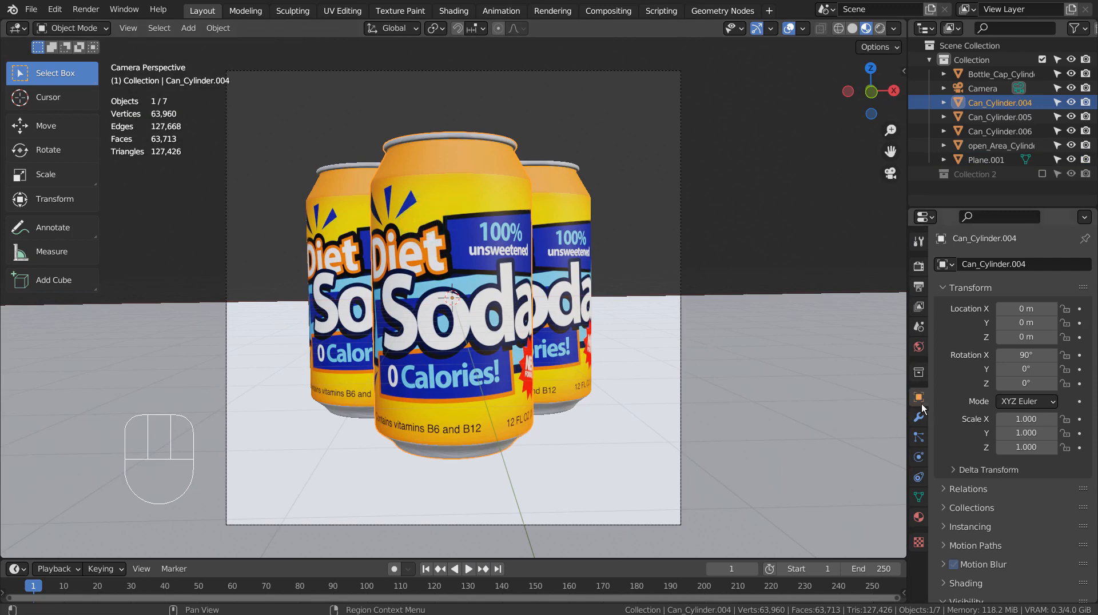
mouse_move(918, 397)
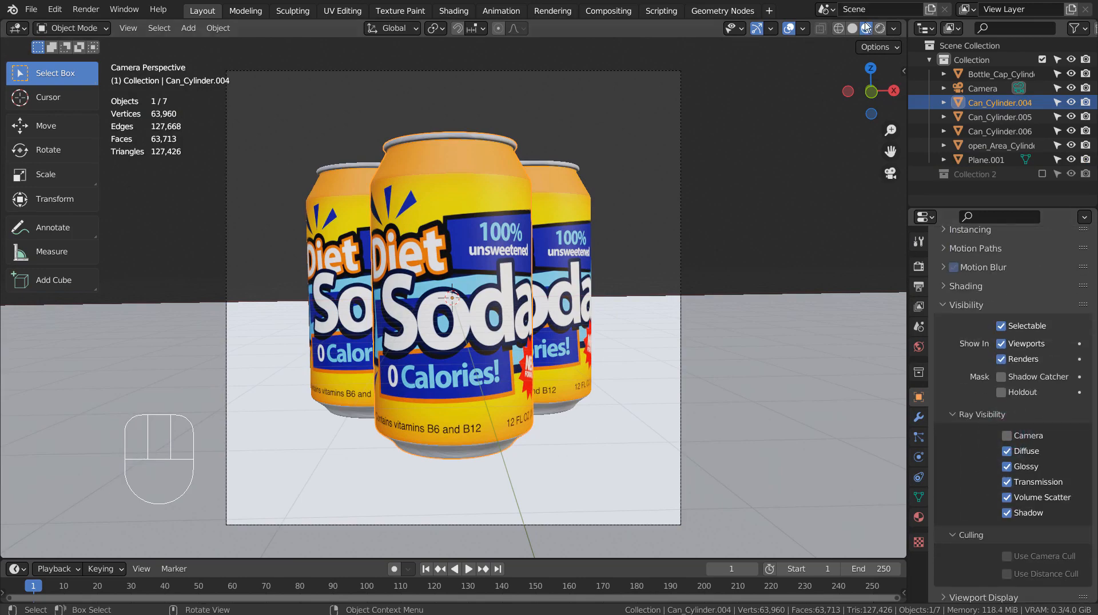
Enable Film > Transparent in Render Properties so the world background renders transparent.
click(865, 28)
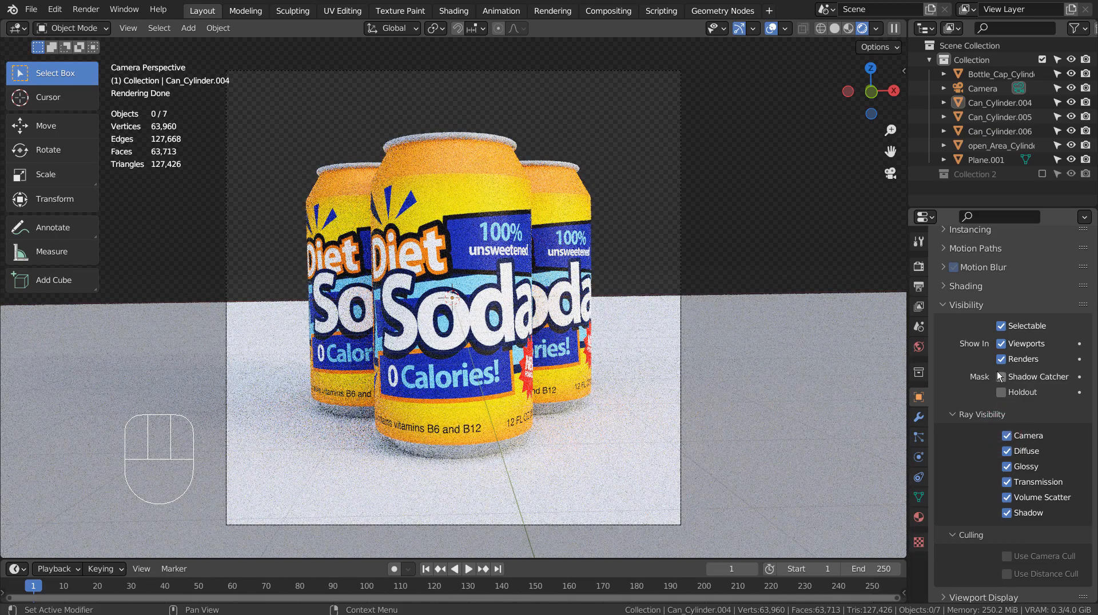
click(1001, 377)
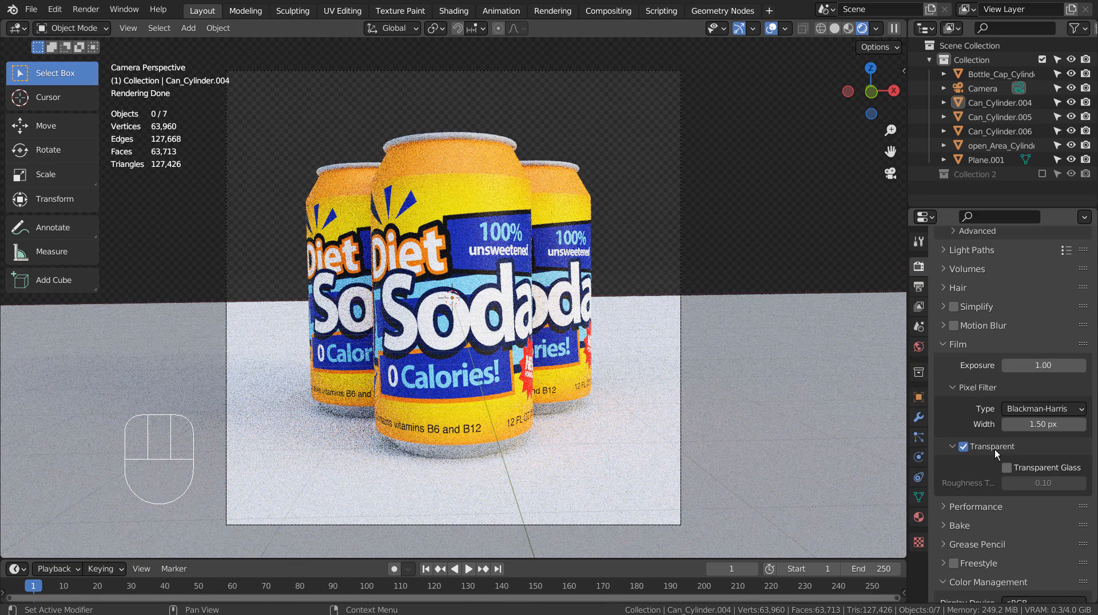
click(918, 398)
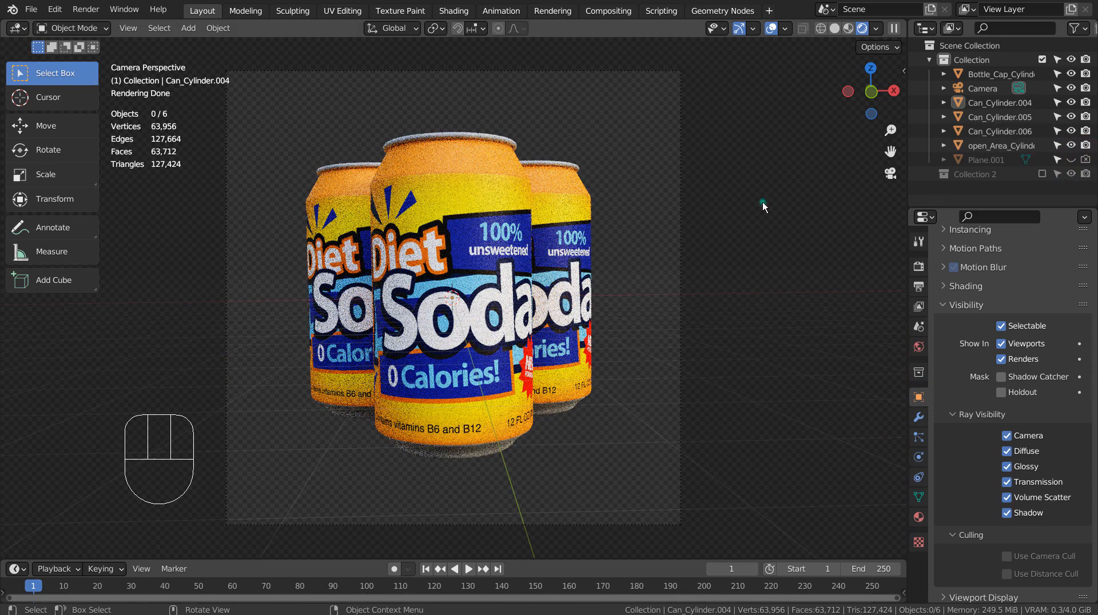
mouse_move(522, 251)
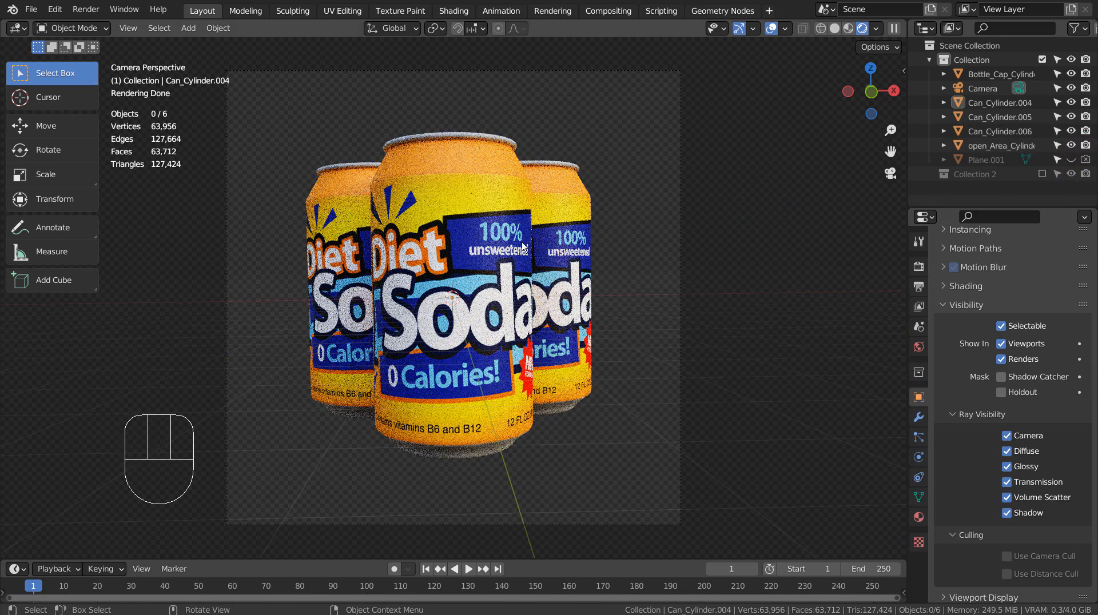
mouse_move(470, 255)
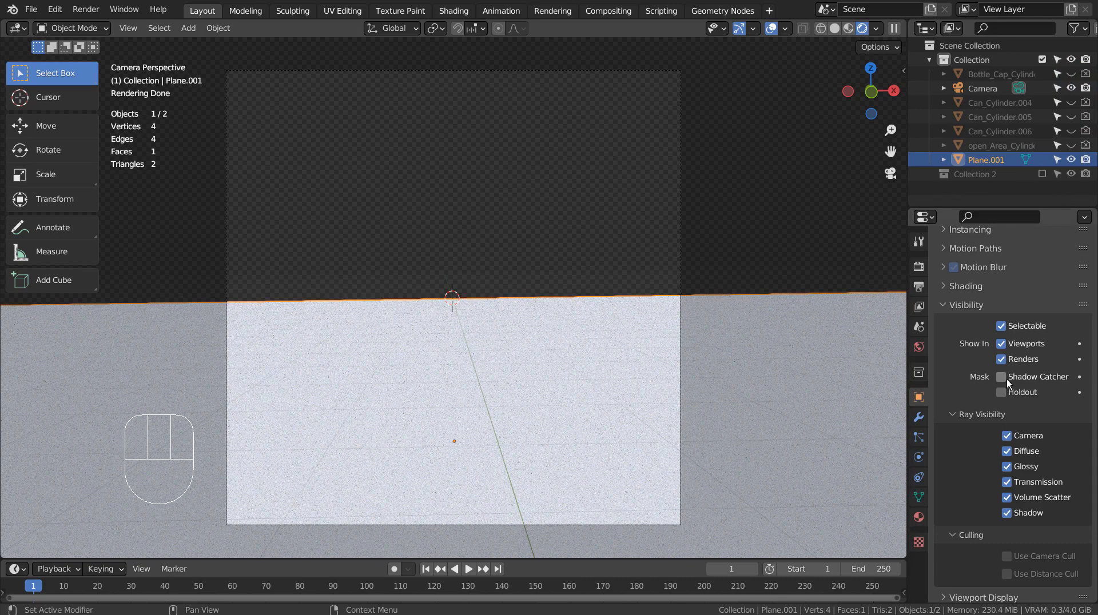
Enable Shadow Catcher on Plane.001 so the floor shows only the cans' shadows.
click(1001, 377)
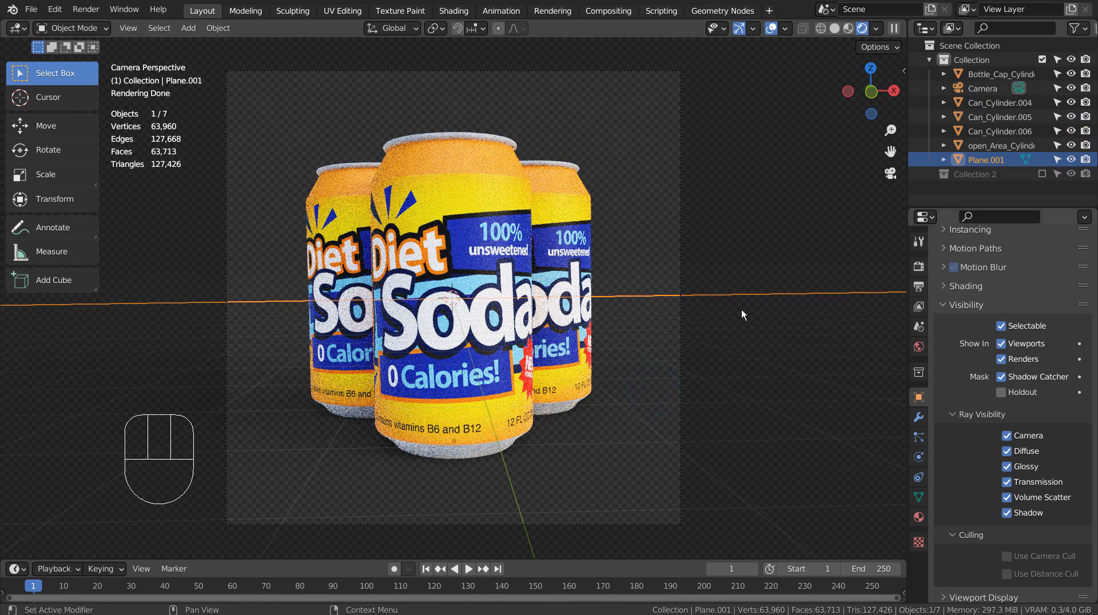
Uncheck Ray Visibility > Camera for each can so only their shadows render.
click(998, 102)
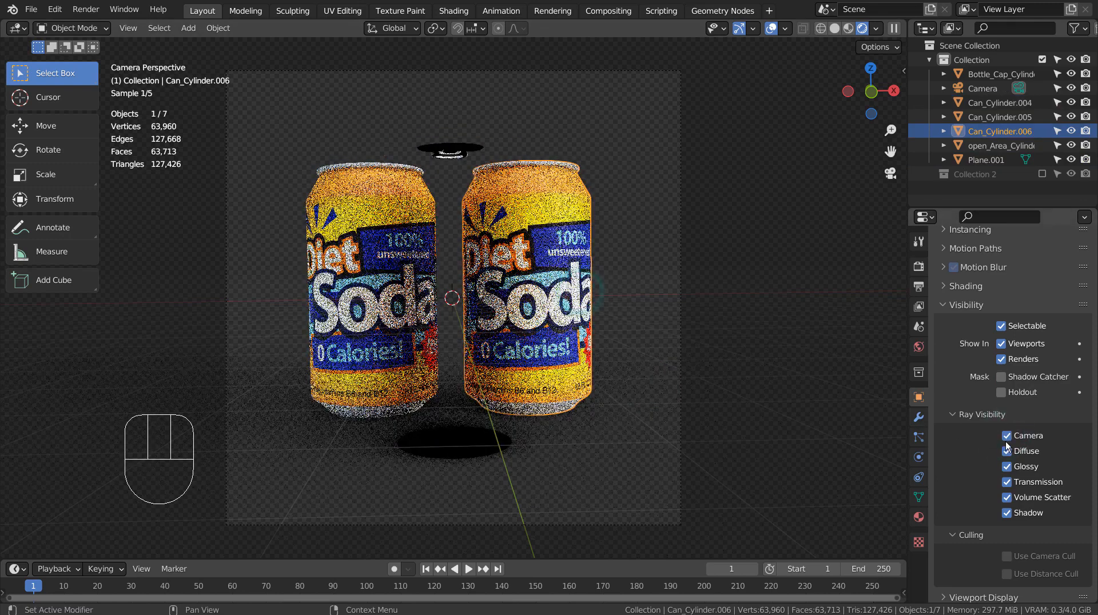
click(1006, 436)
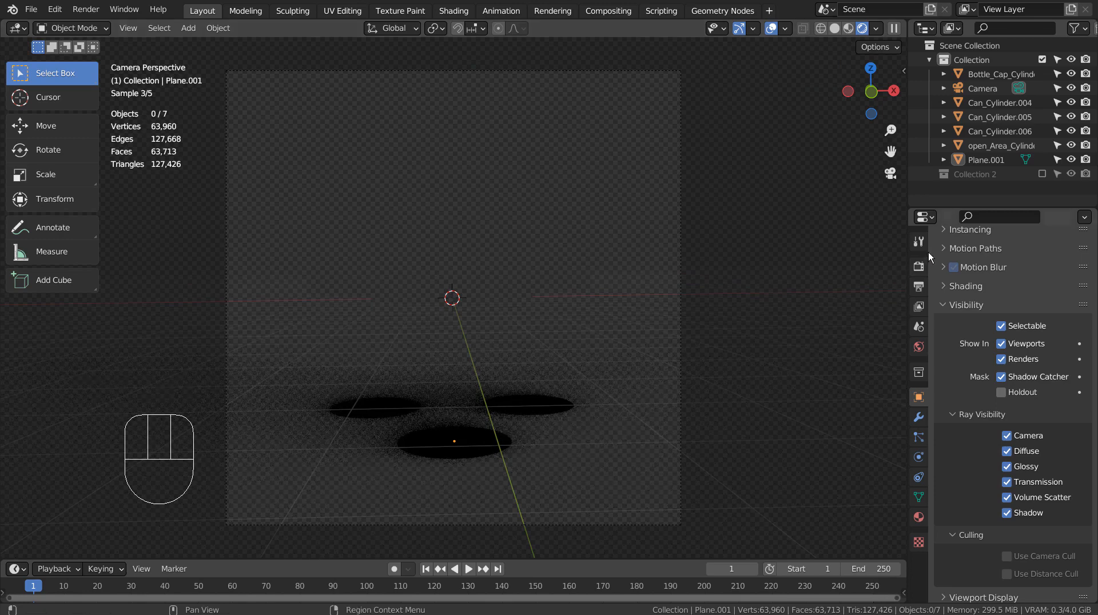
click(918, 266)
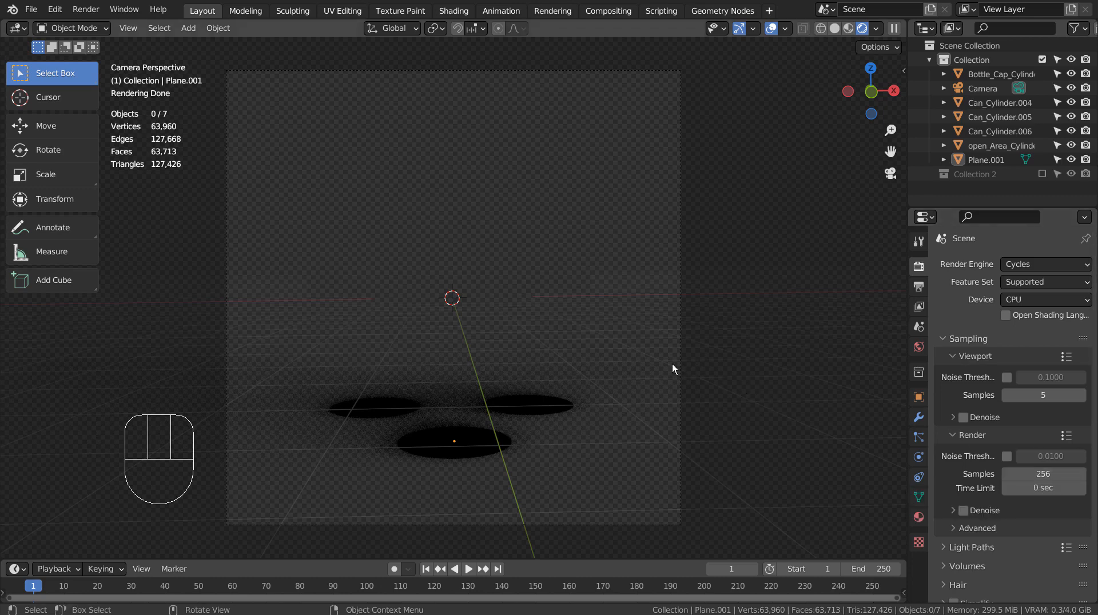
mouse_move(561, 368)
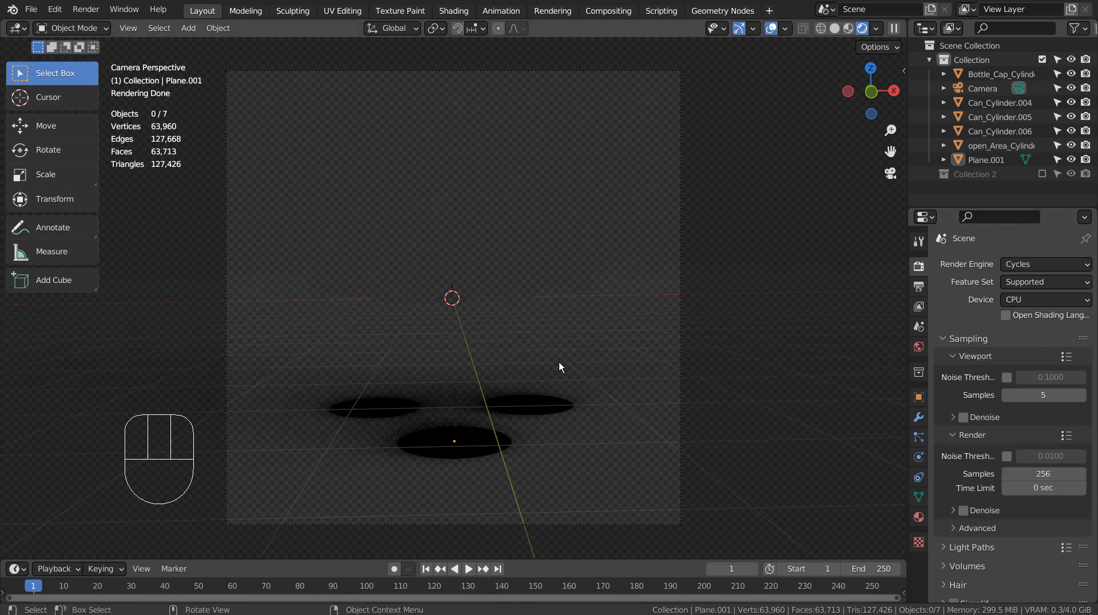
mouse_move(749, 382)
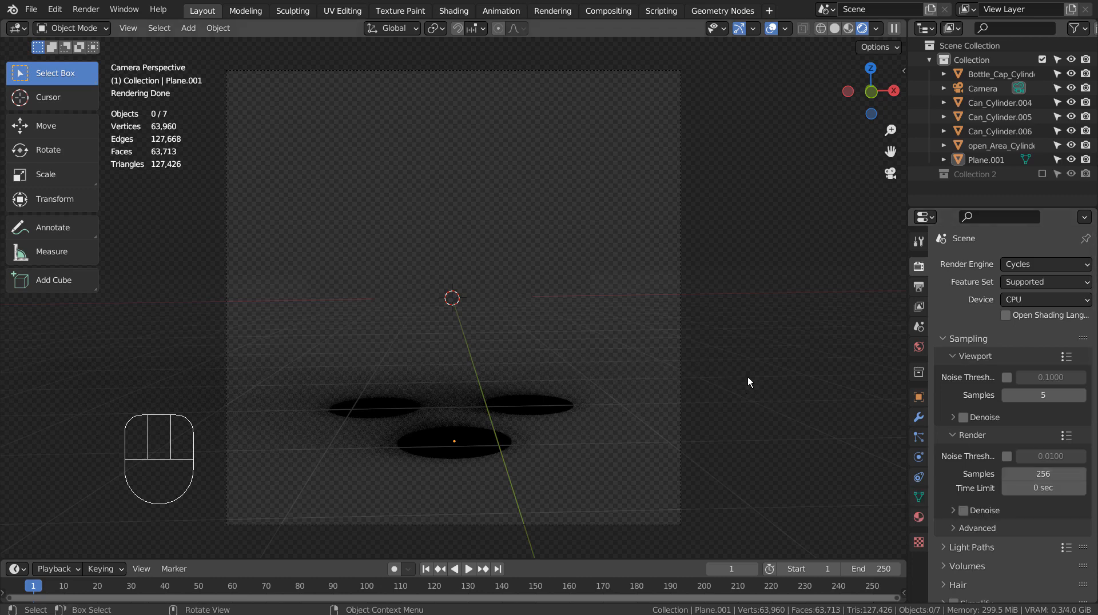
mouse_move(802, 404)
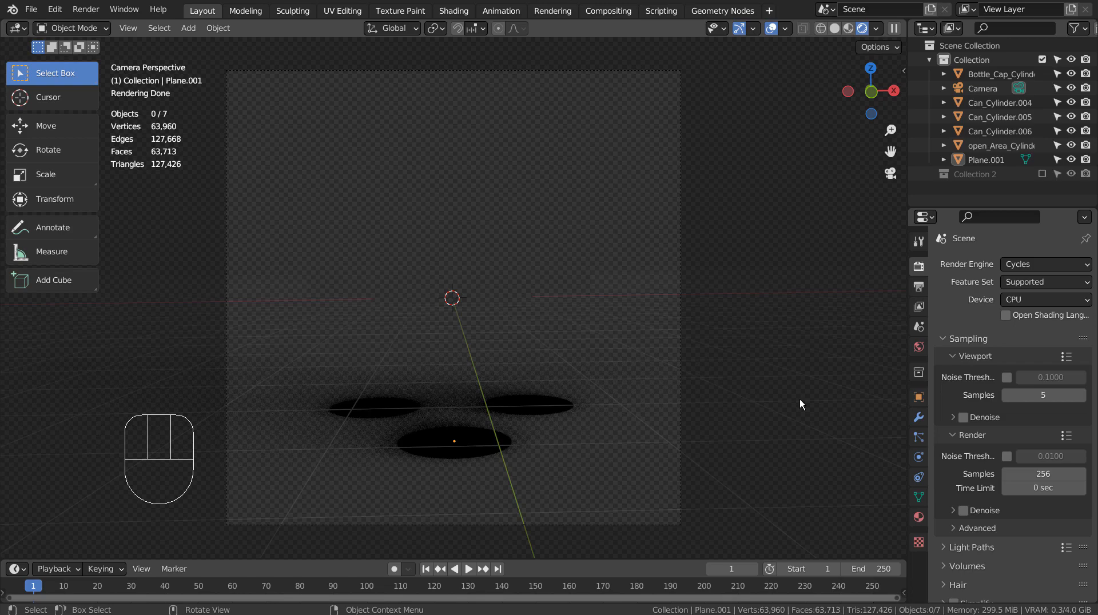
click(609, 10)
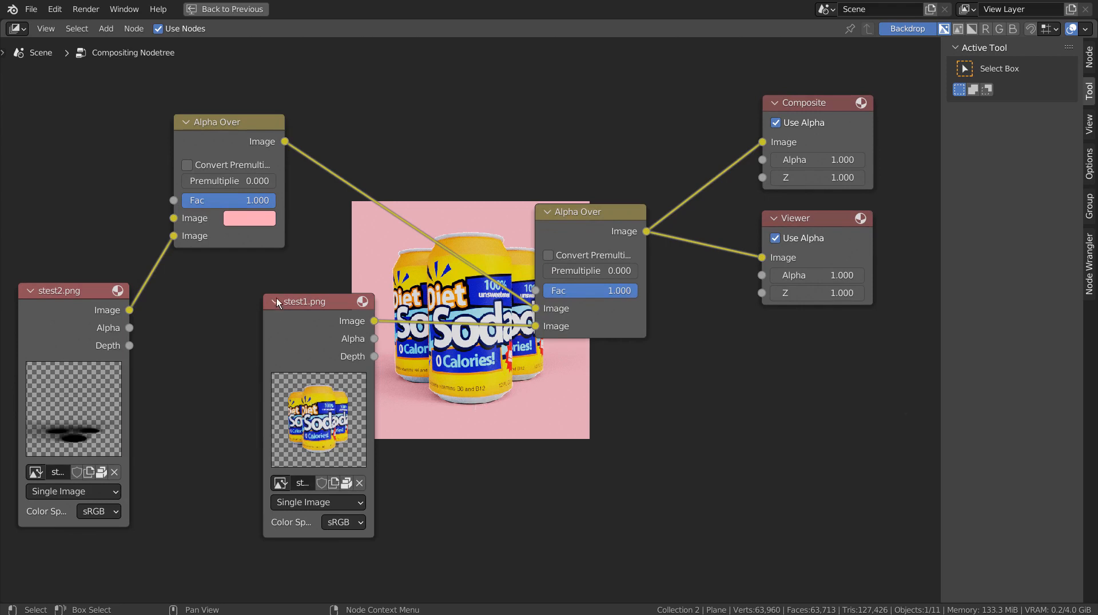
Drag the cans image node and both Alpha Over nodes into a tidier compositor layout.
drag(304, 302, 221, 303)
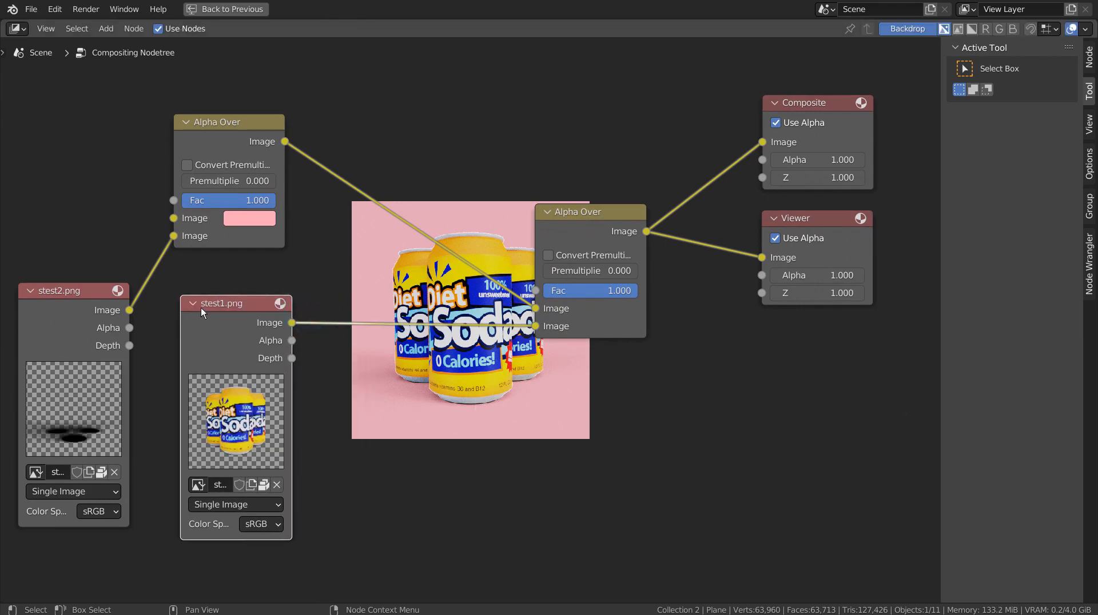
mouse_move(106, 337)
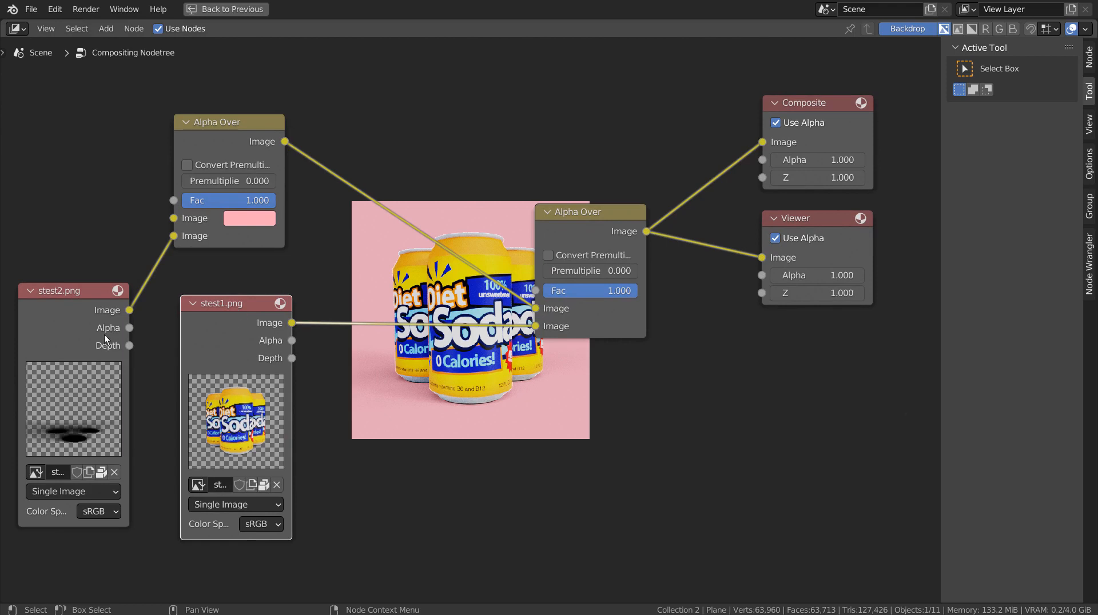
mouse_move(75, 453)
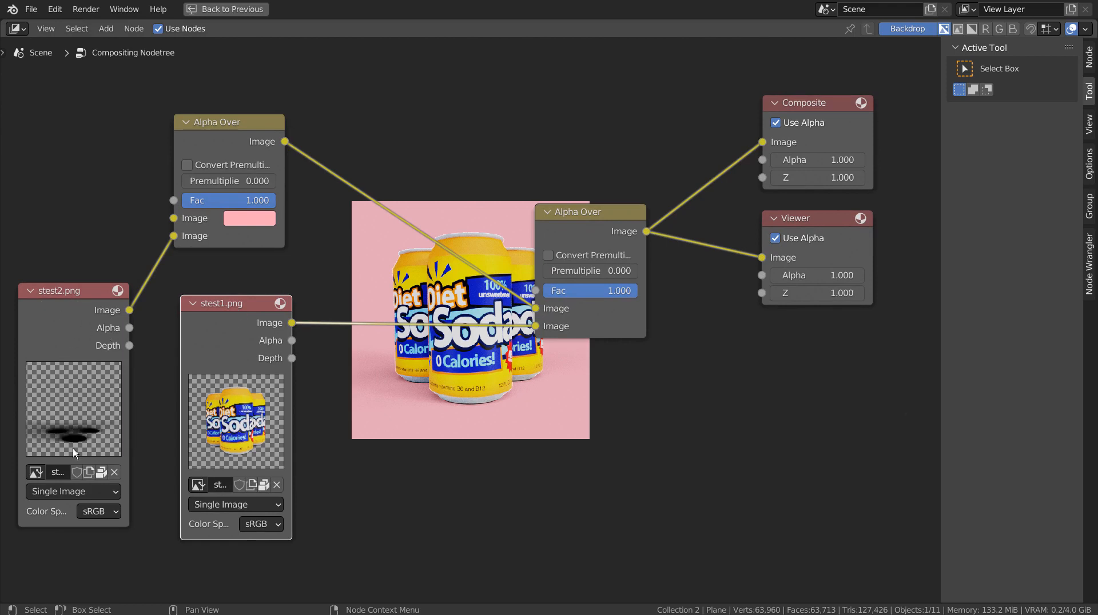
mouse_move(145, 277)
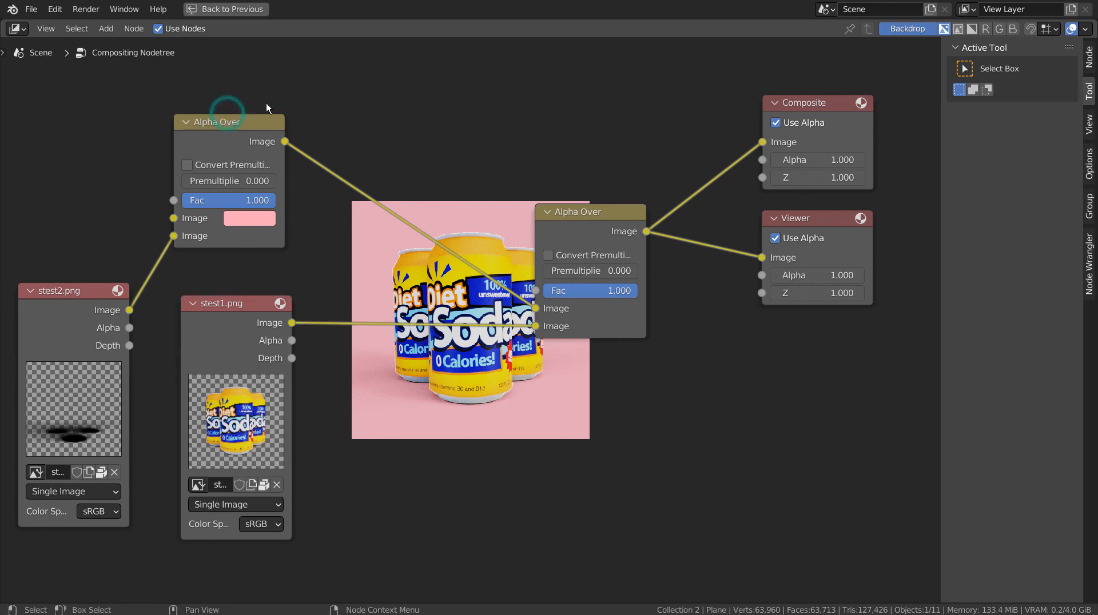
drag(227, 122, 246, 113)
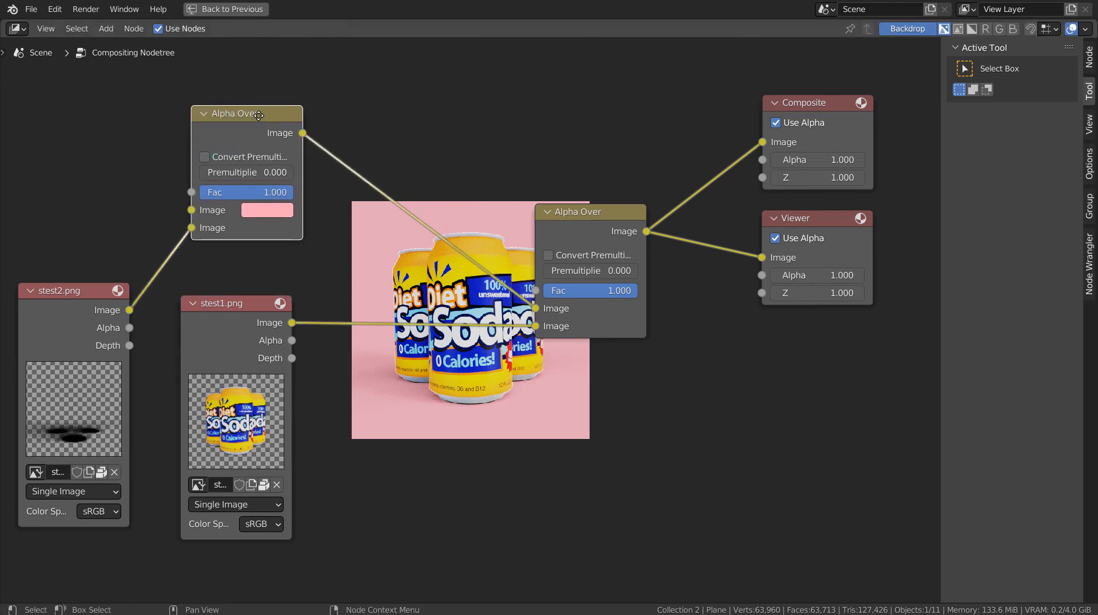
drag(221, 303, 251, 274)
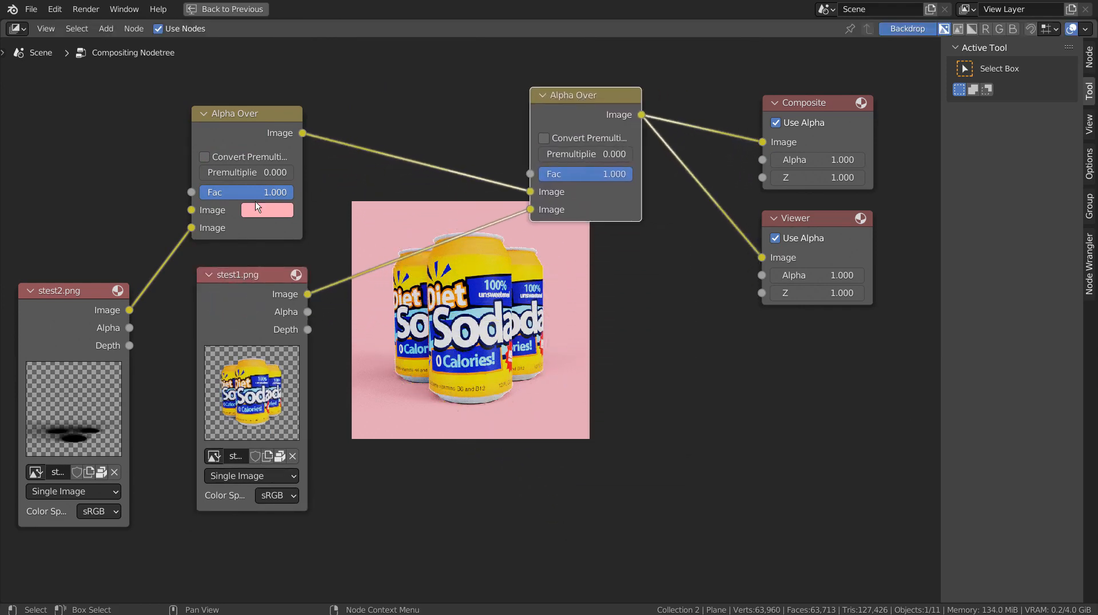
Set the first Alpha Over node's background colour swatch from pink to a vivid magenta hue.
click(267, 210)
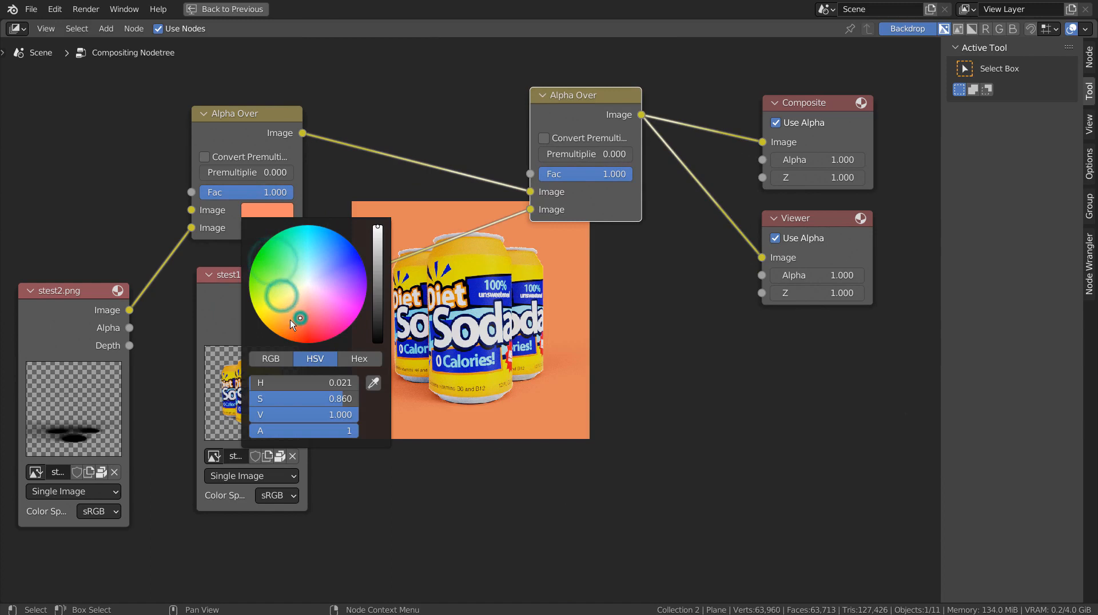
drag(286, 318, 344, 301)
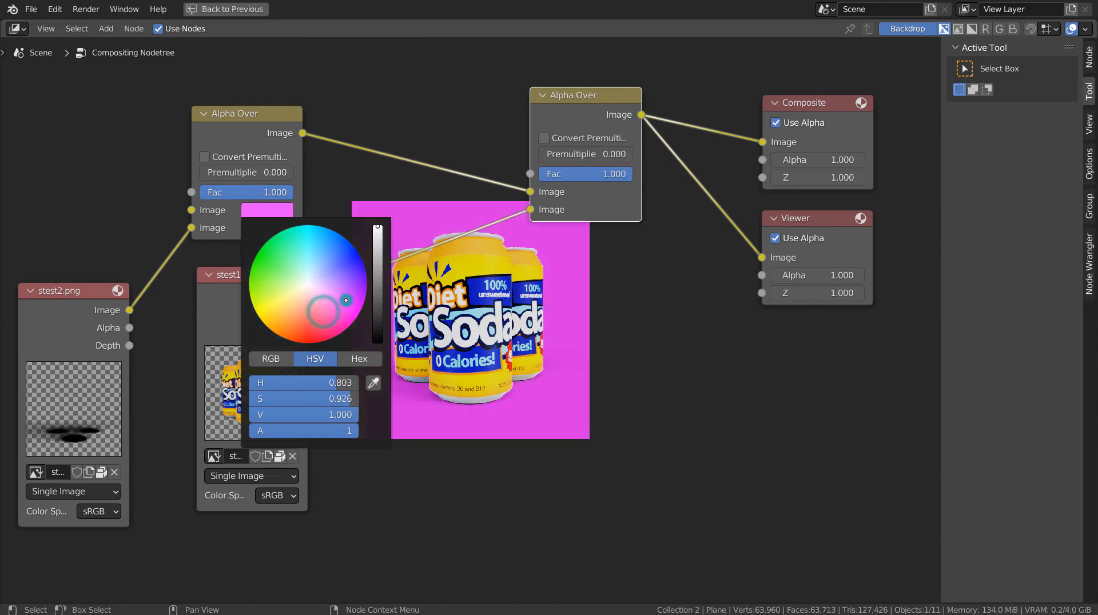
click(746, 379)
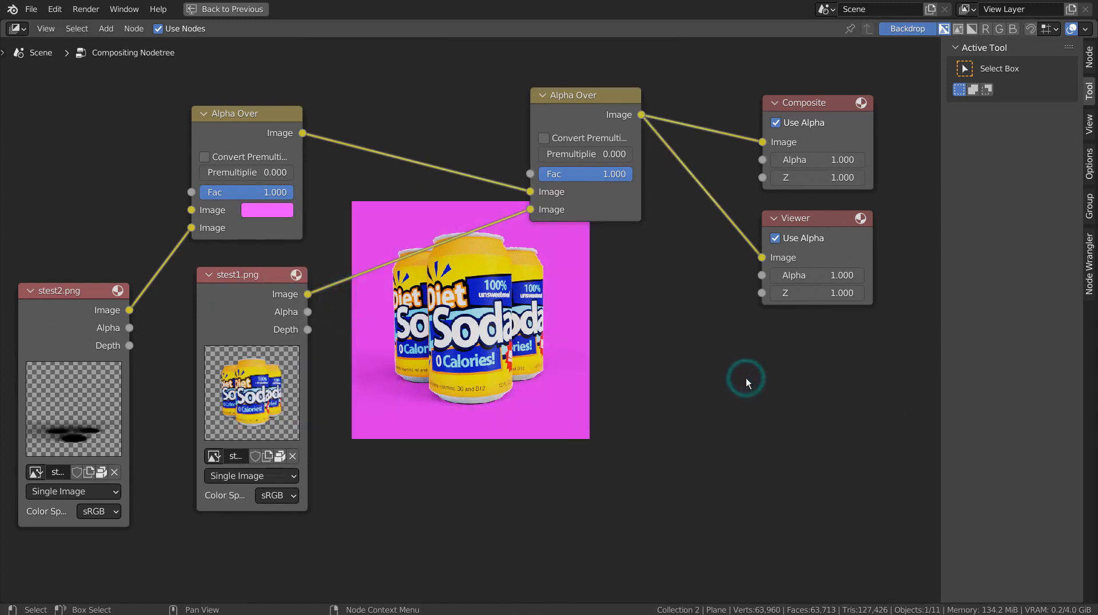